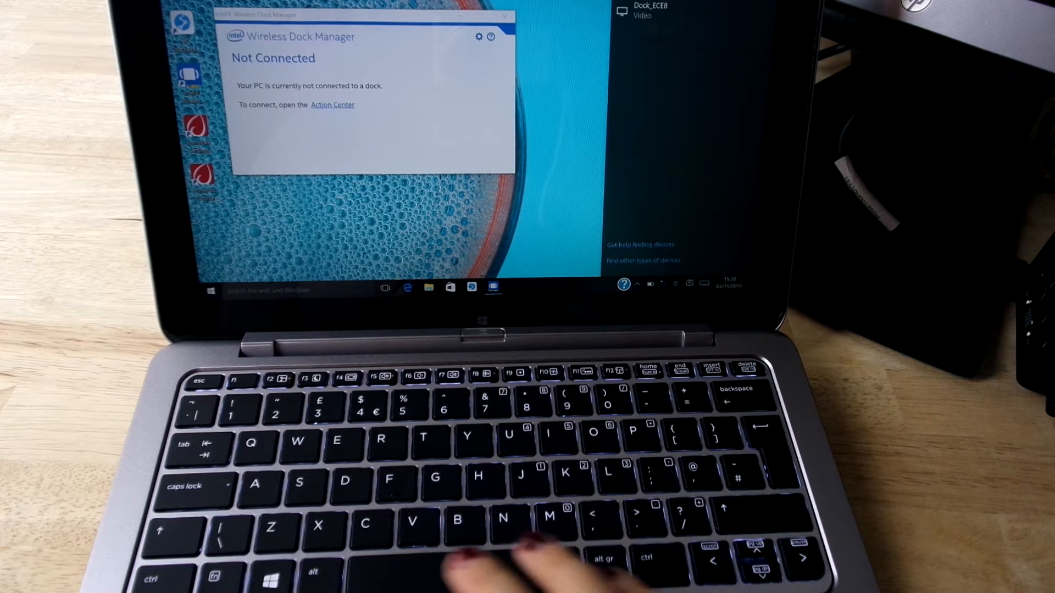
mouse_move(606, 539)
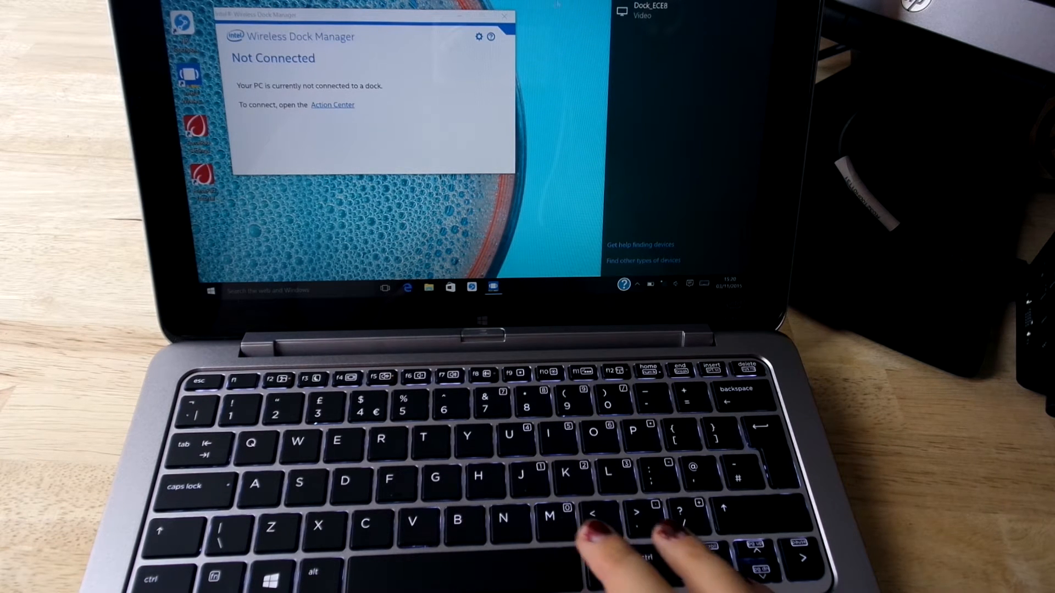
Step: Connect the laptop to Dock_ECE8 from the Connect pane
left_click(650, 10)
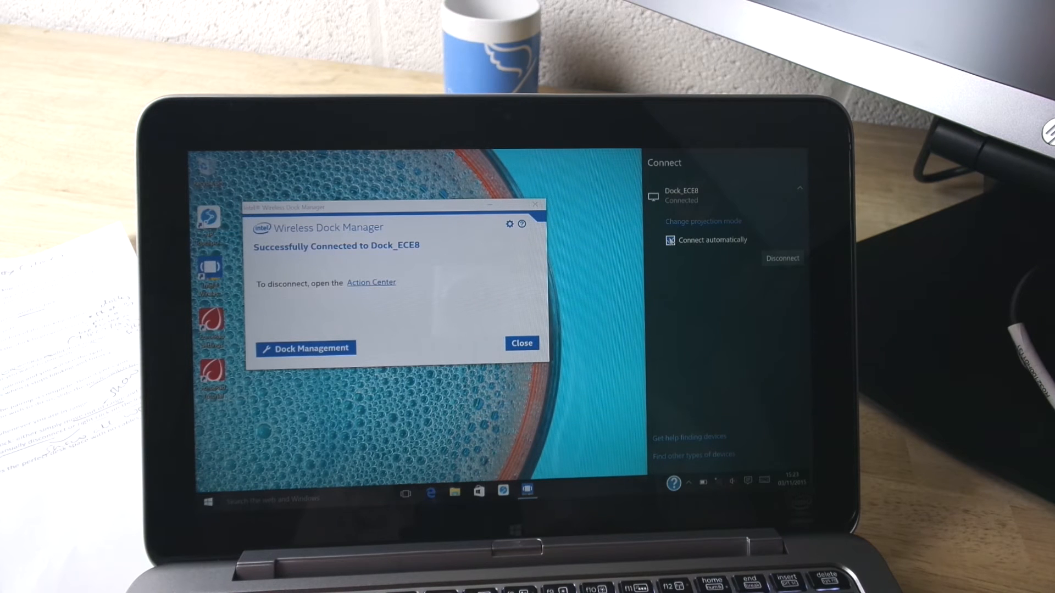
Step: Dismiss the available-devices list and close the Wireless Dock Manager confirmation window
left_click(669, 240)
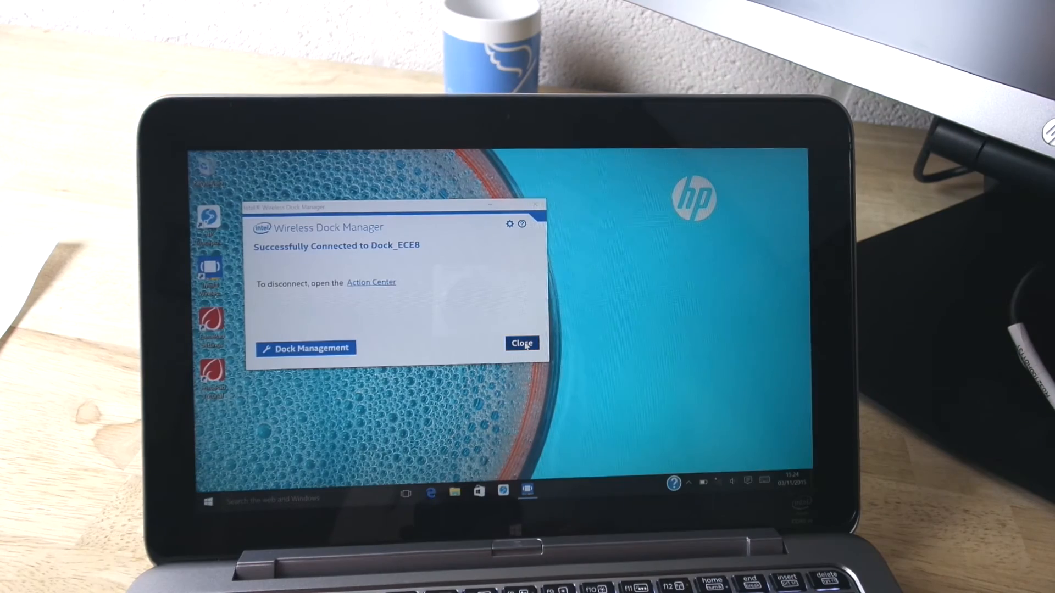
left_click(521, 342)
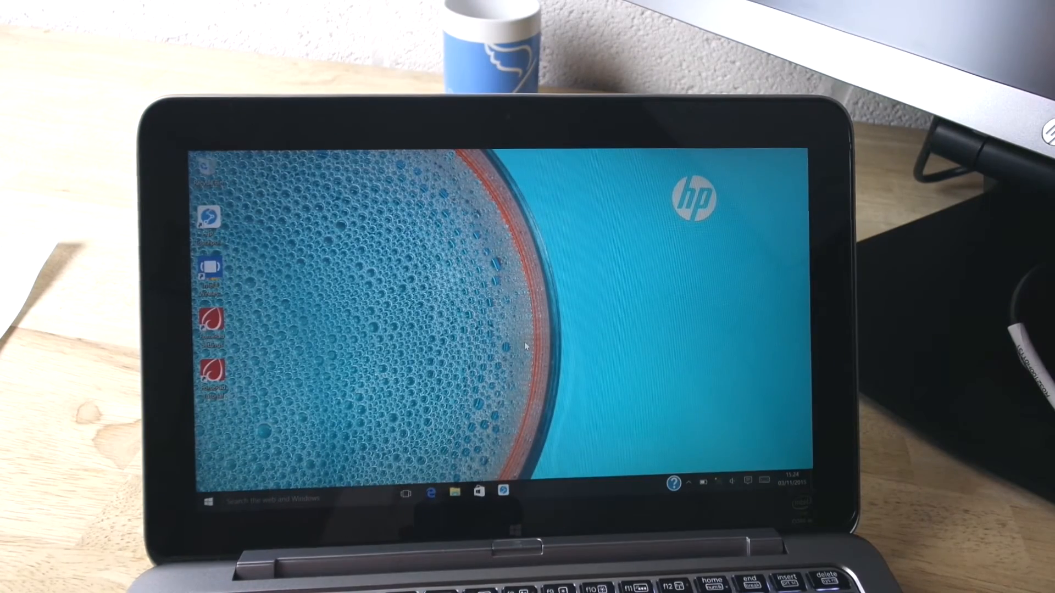